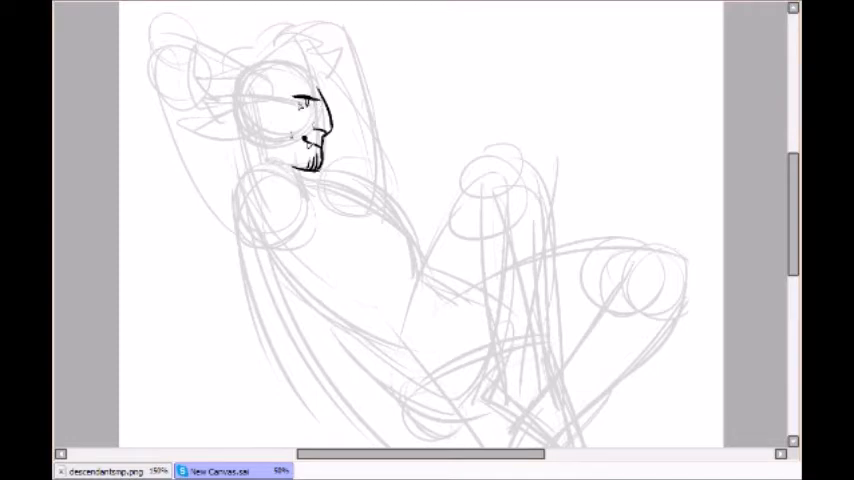
Step: Ink the horns and curly hair, the arm raised behind the head, and the long back contour
{"action": "left_click_drag", "start_coordinate": [200, 90], "coordinate": [290, 75]}
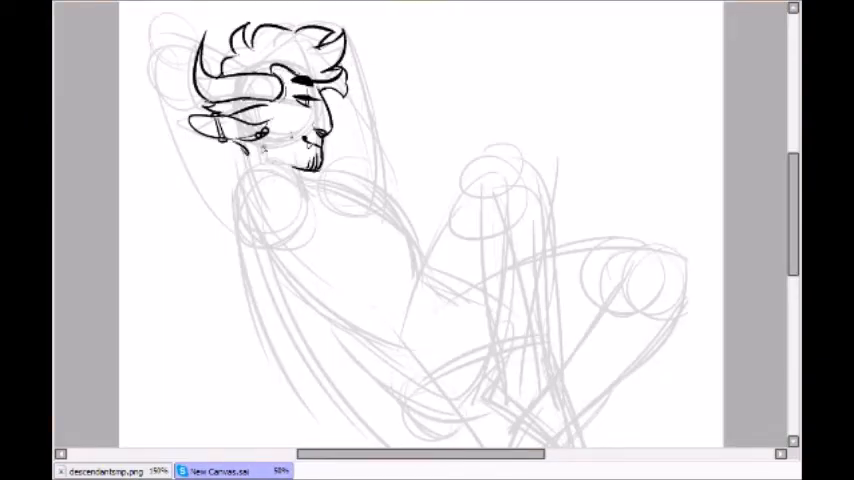
{"action": "left_click_drag", "start_coordinate": [245, 150], "coordinate": [365, 210]}
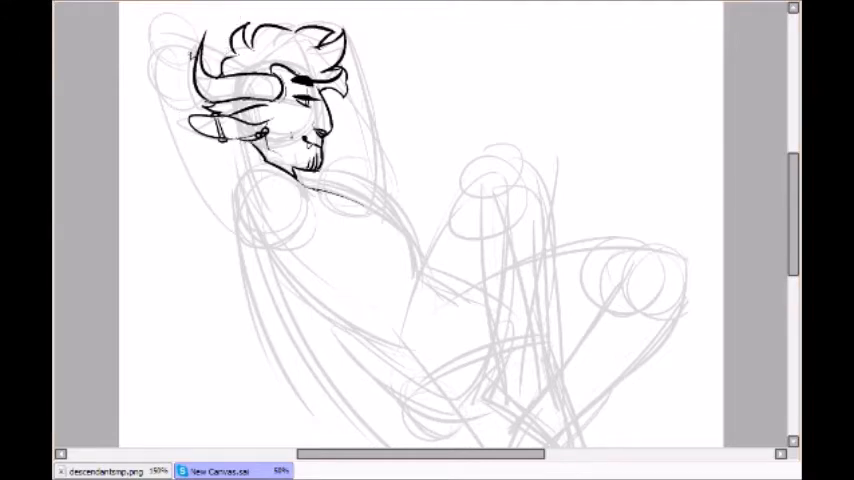
{"action": "left_click_drag", "start_coordinate": [190, 55], "coordinate": [345, 320]}
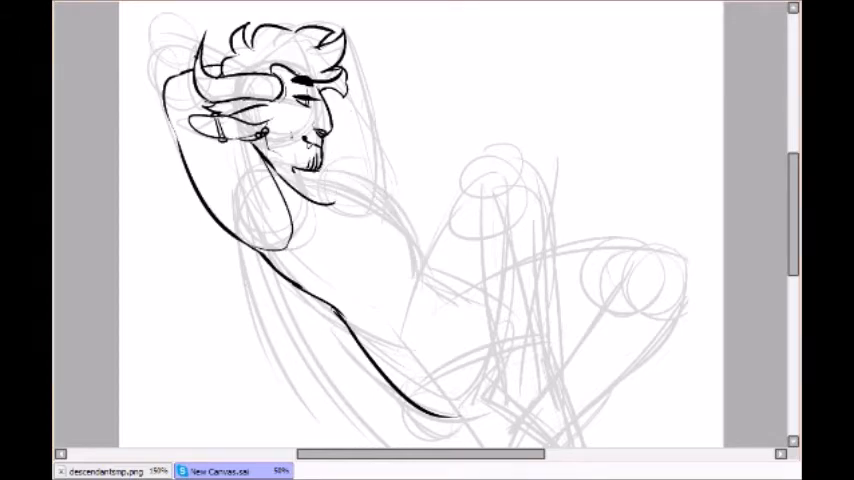
Step: Ink the chest, crop top outline, bent raised knee and its rolled trouser cuff
{"action": "scroll", "scroll_direction": "down", "scroll_amount": 3}
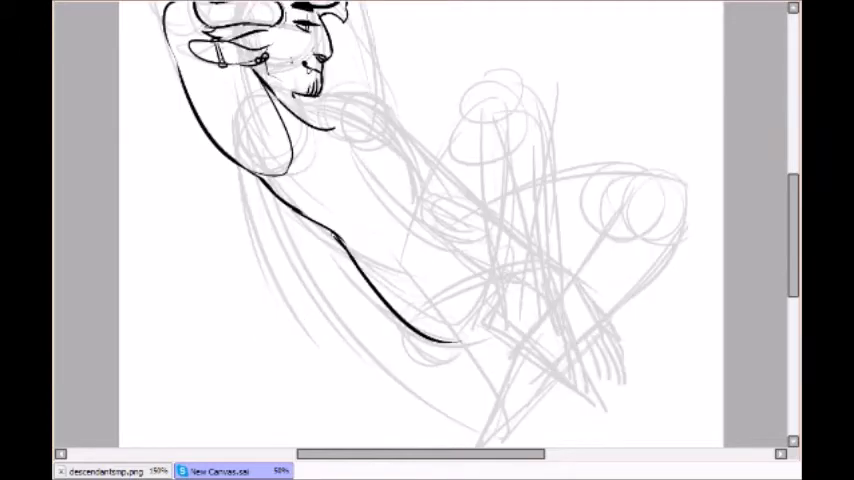
{"action": "left_click_drag", "start_coordinate": [290, 95], "coordinate": [415, 175]}
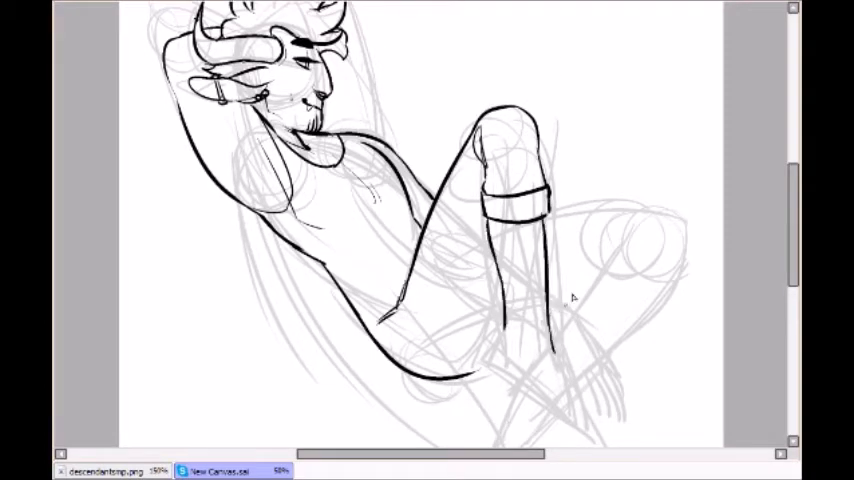
Step: Flat-fill grey skin, a red crop top, dark purple trousers, red shoes and an orange chair
{"action": "scroll", "scroll_direction": "down", "scroll_amount": 3}
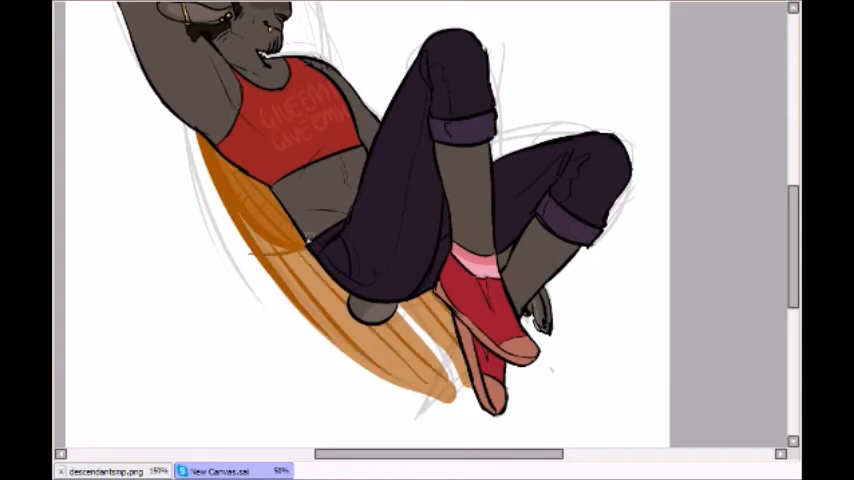
Step: Cross-hatch wicker weave on the orange chair, then paint red hair and yellow-to-pink horns
{"action": "left_click_drag", "start_coordinate": [310, 240], "coordinate": [450, 405]}
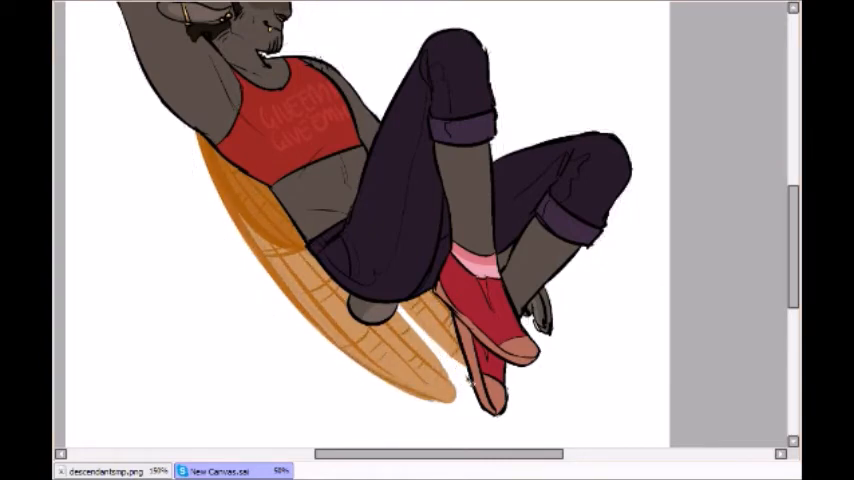
{"action": "scroll", "scroll_direction": "down", "scroll_amount": 3}
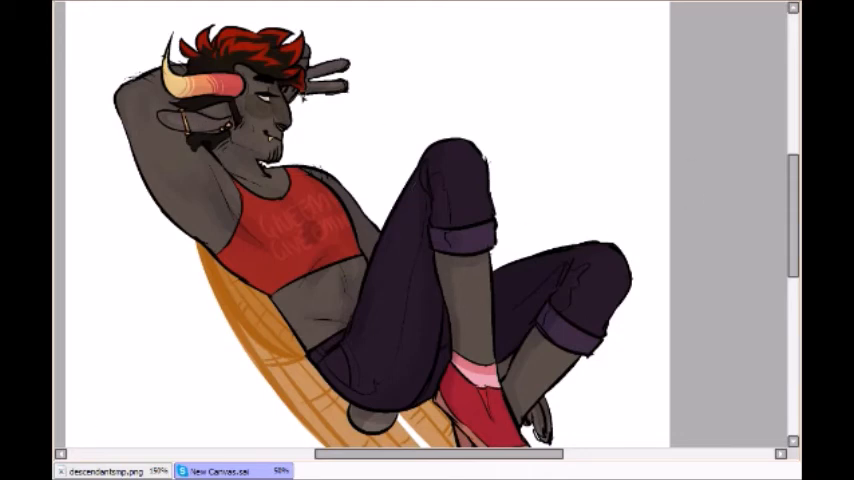
Step: Paint multiply shading on skin and trousers, plus a red luminosity rim light along legs and shoes
{"action": "scroll", "scroll_direction": "down", "scroll_amount": 3}
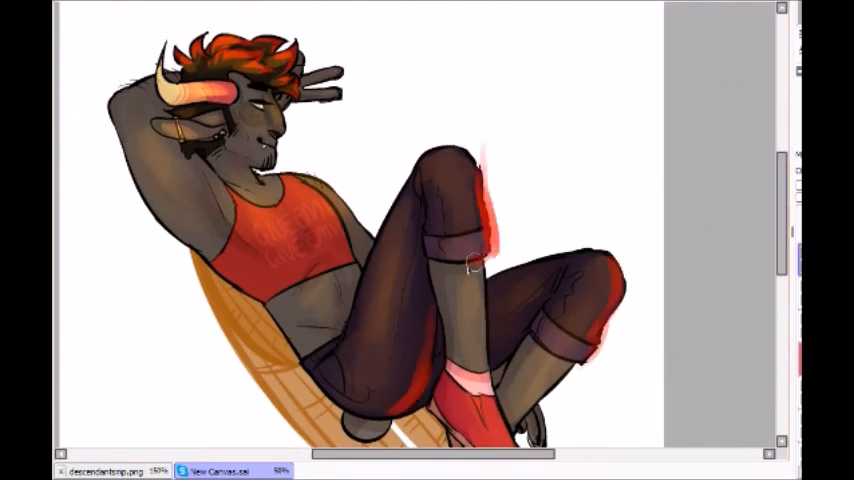
{"action": "scroll", "scroll_direction": "down", "scroll_amount": 3}
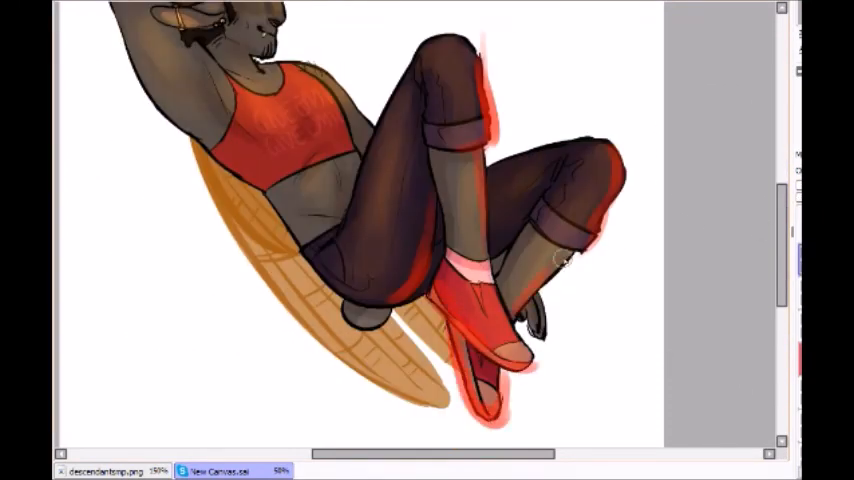